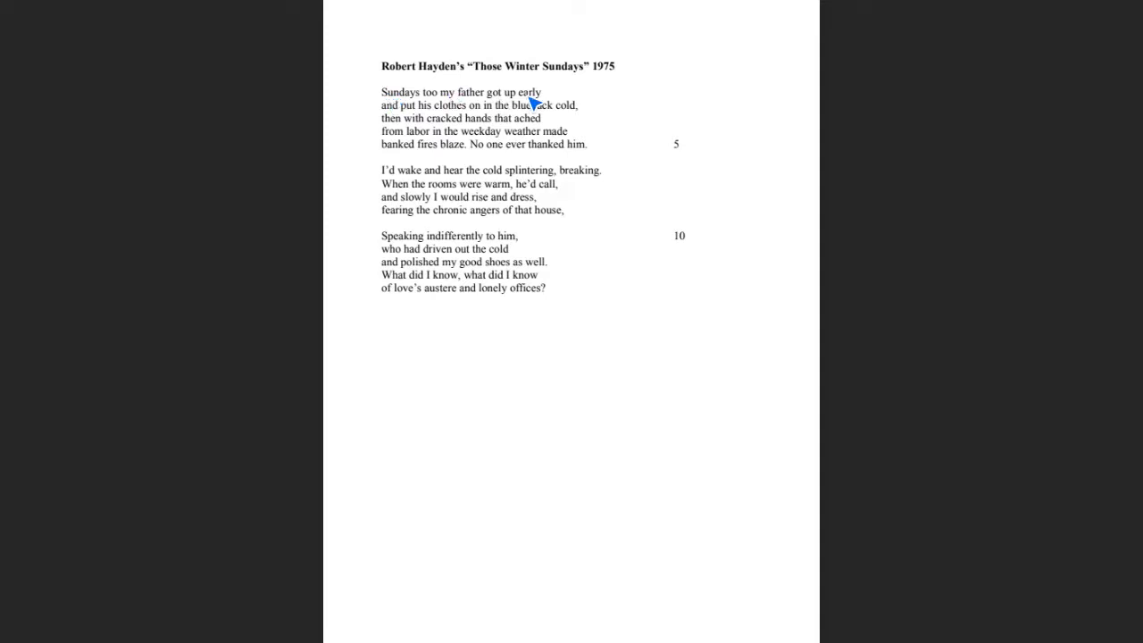
{"action": "mouse_move", "coordinate": [432, 105]}
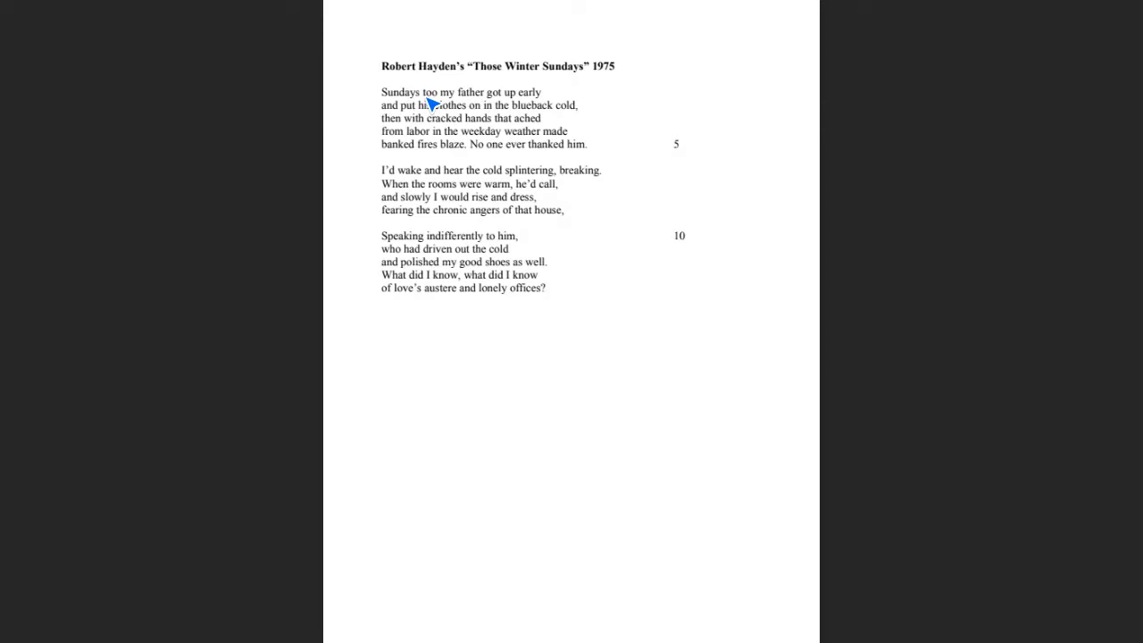
{"action": "mouse_move", "coordinate": [545, 99]}
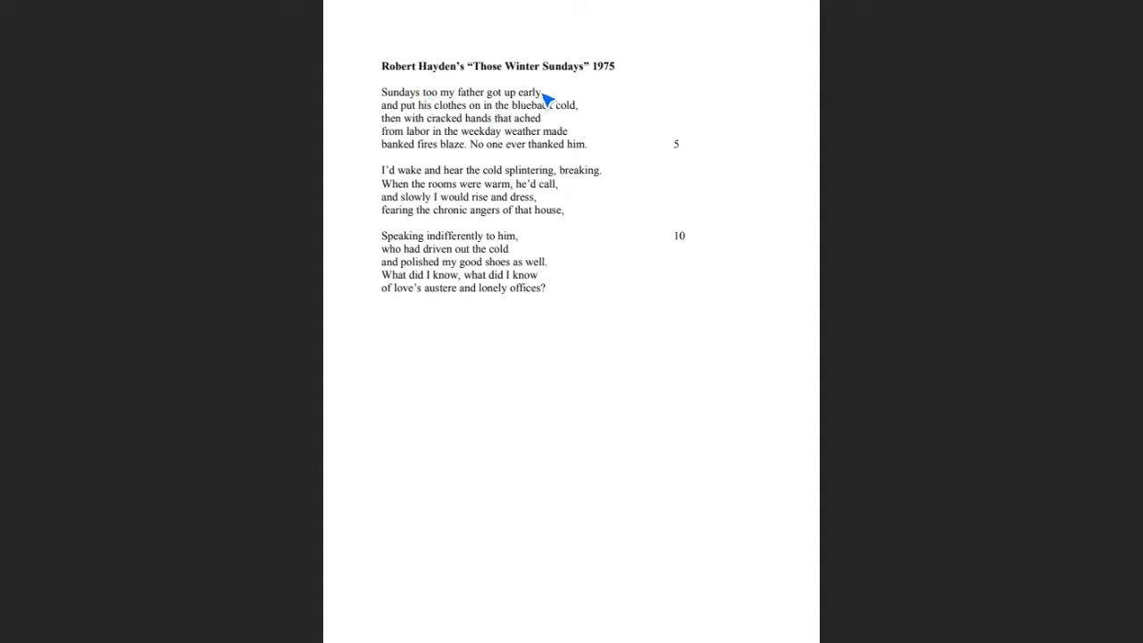
{"action": "mouse_move", "coordinate": [548, 100]}
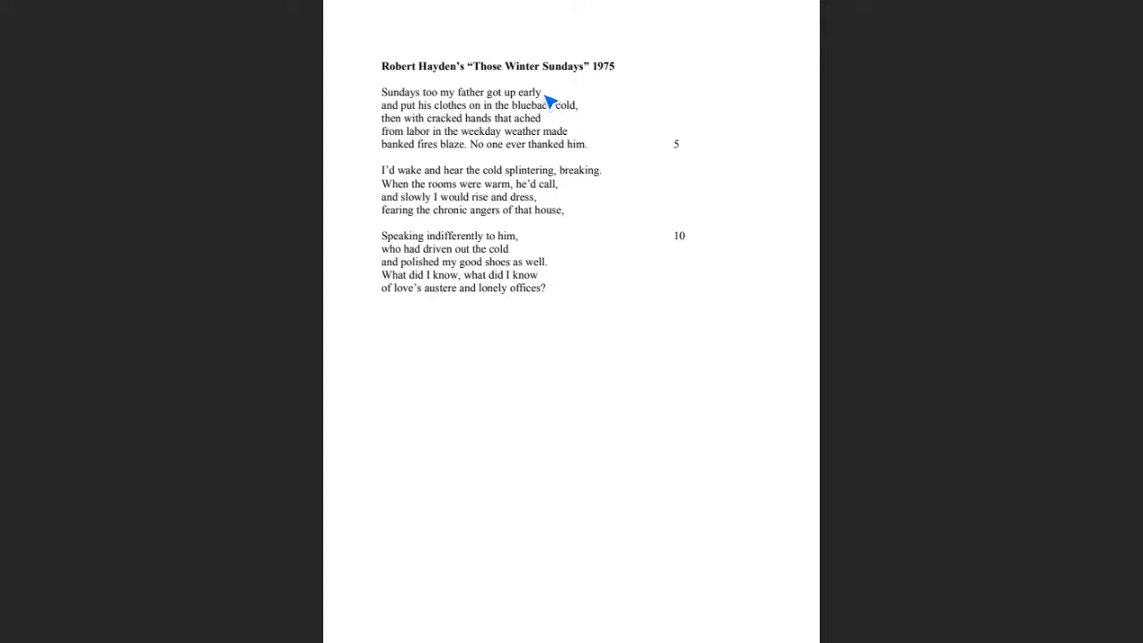
{"action": "mouse_move", "coordinate": [559, 130]}
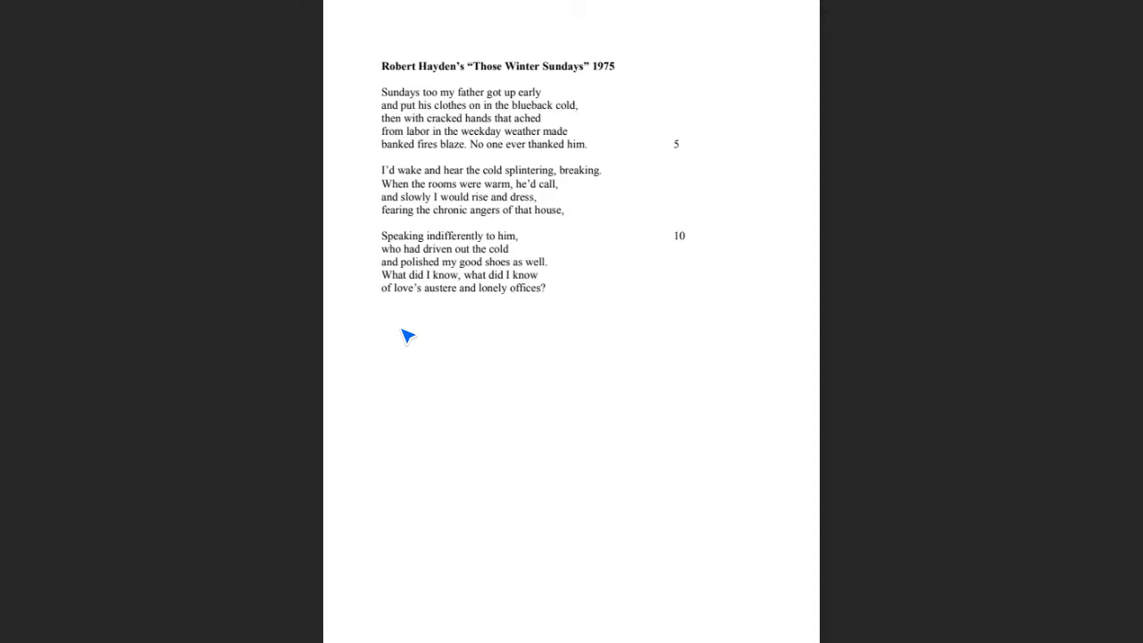
{"action": "mouse_move", "coordinate": [544, 318]}
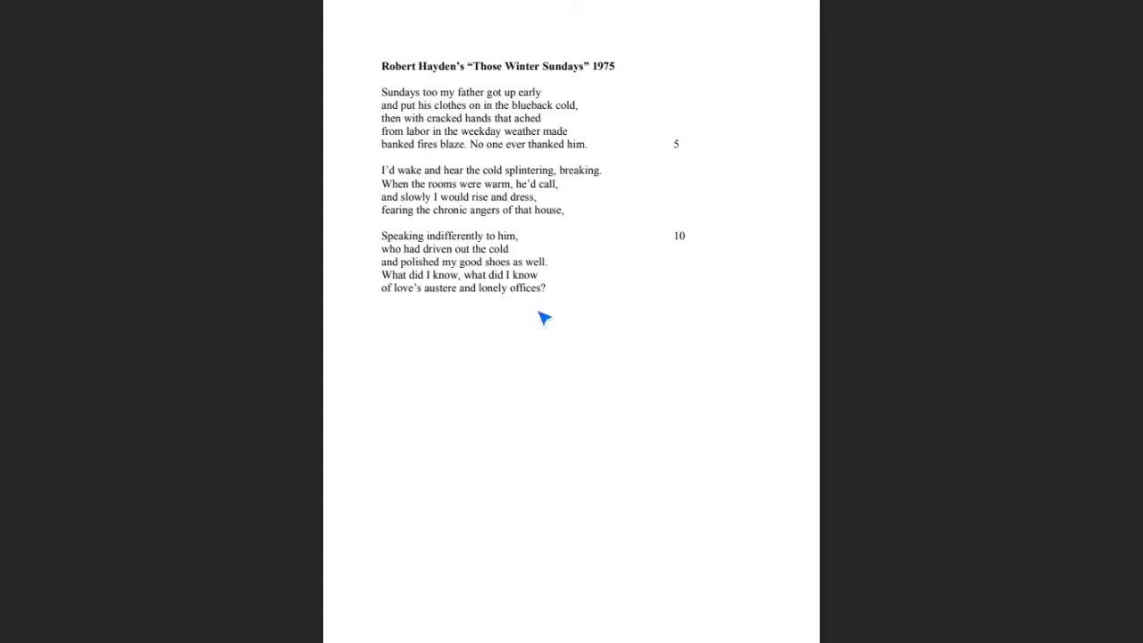
{"action": "mouse_move", "coordinate": [545, 273]}
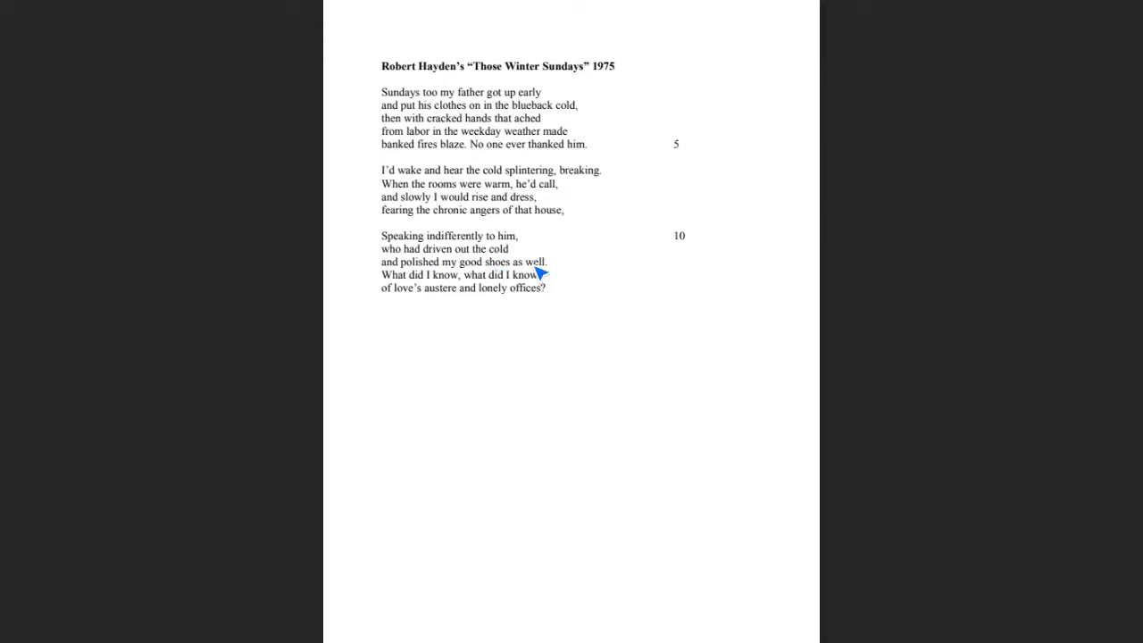
{"action": "mouse_move", "coordinate": [525, 272]}
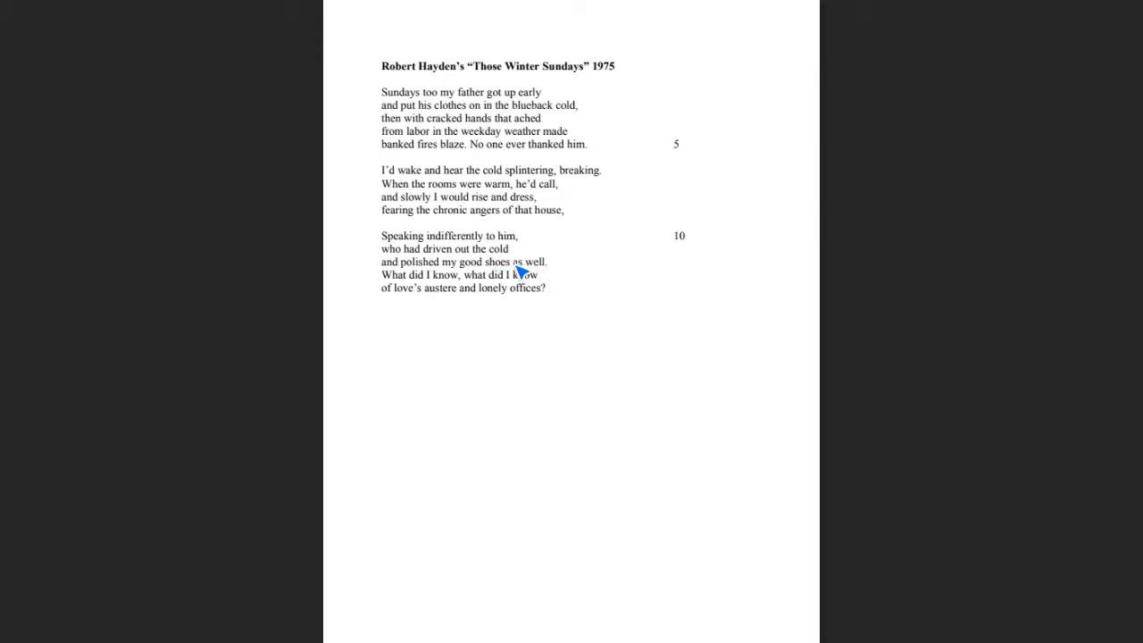
{"action": "mouse_move", "coordinate": [533, 280]}
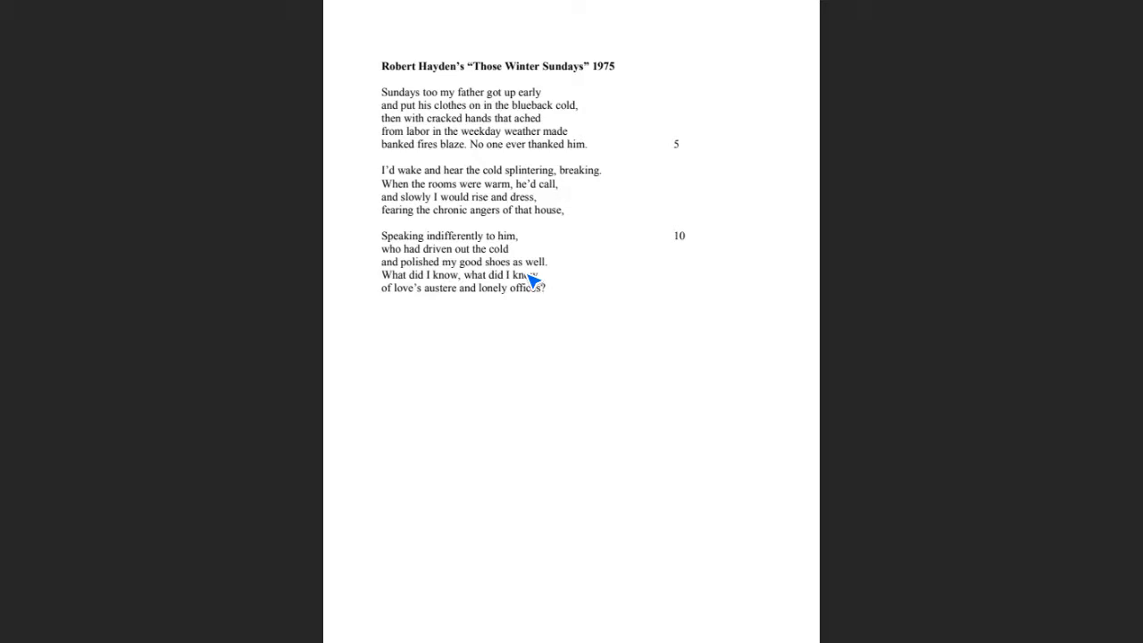
{"action": "mouse_move", "coordinate": [473, 159]}
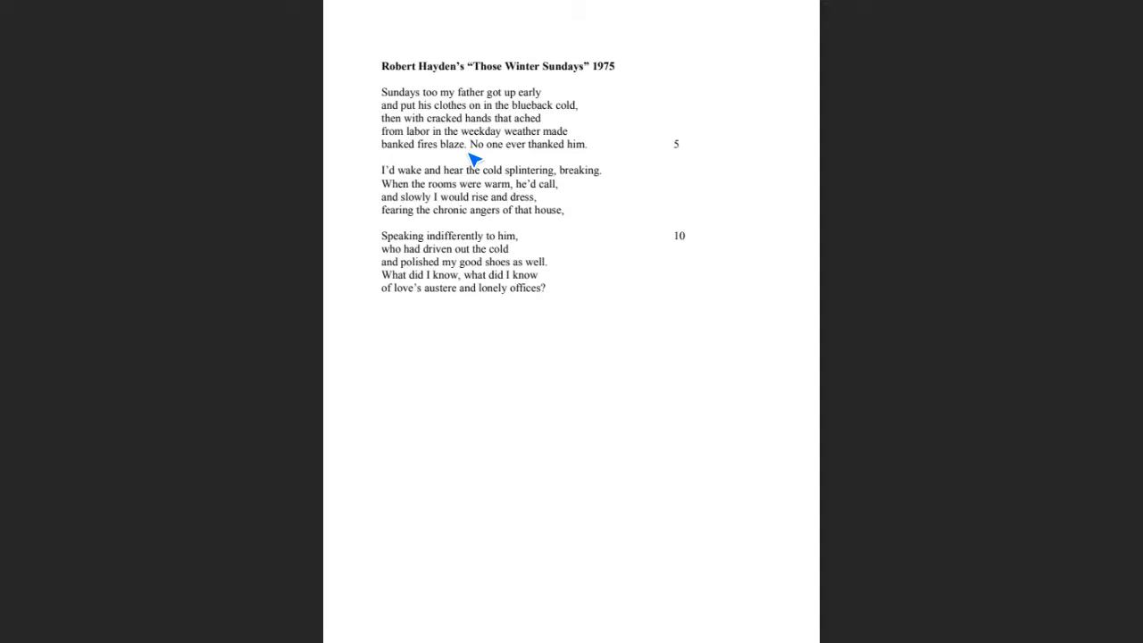
{"action": "mouse_move", "coordinate": [428, 148]}
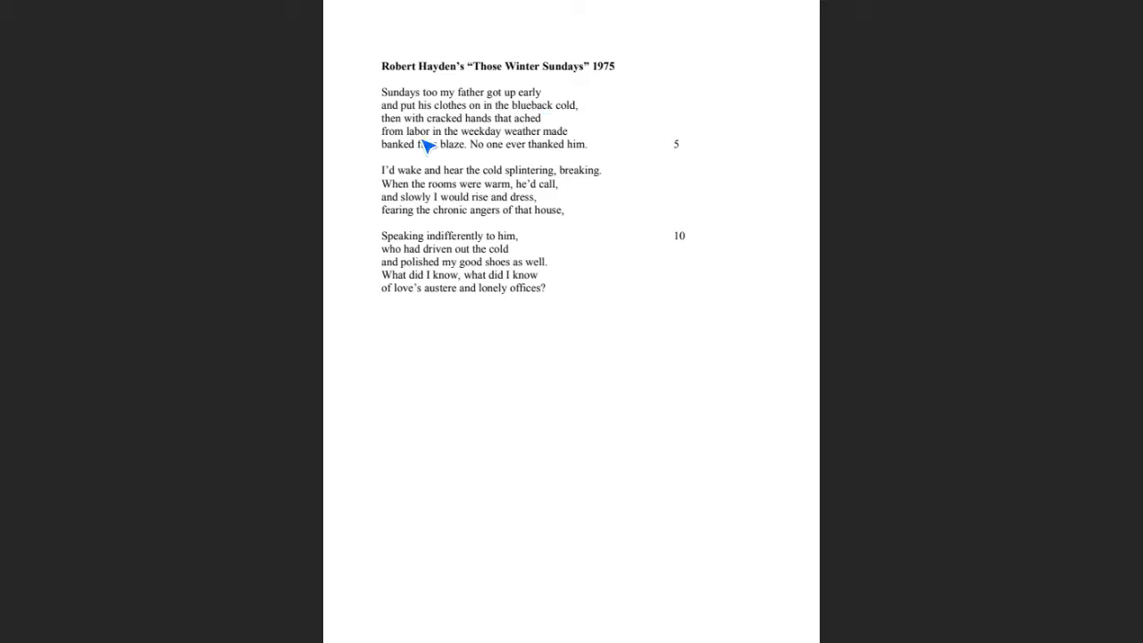
{"action": "mouse_move", "coordinate": [543, 125]}
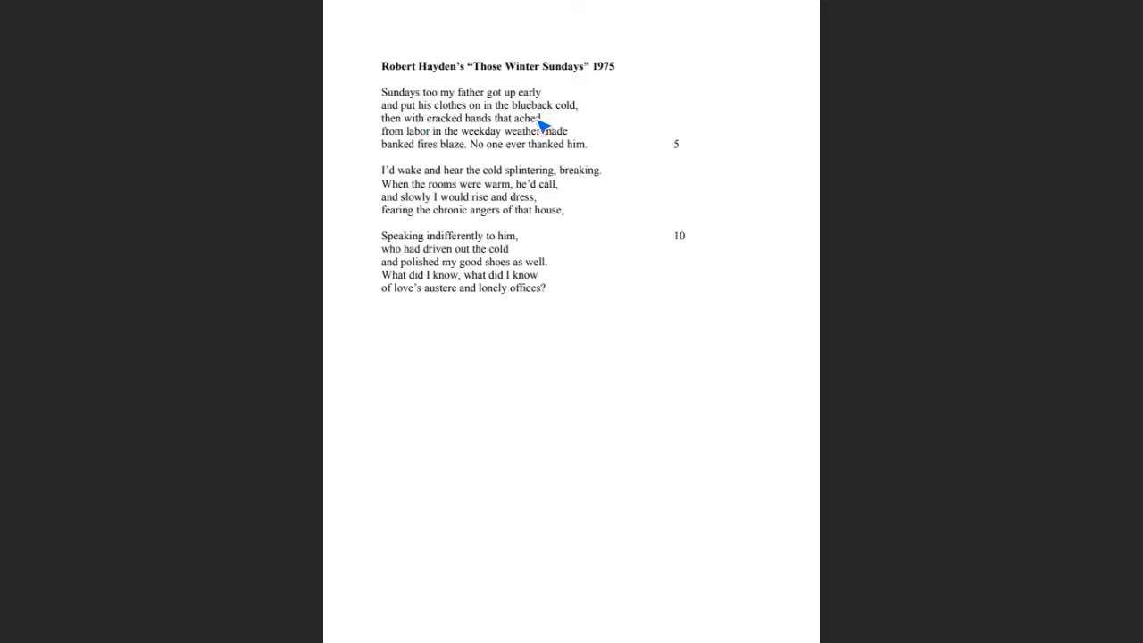
{"action": "mouse_move", "coordinate": [539, 120]}
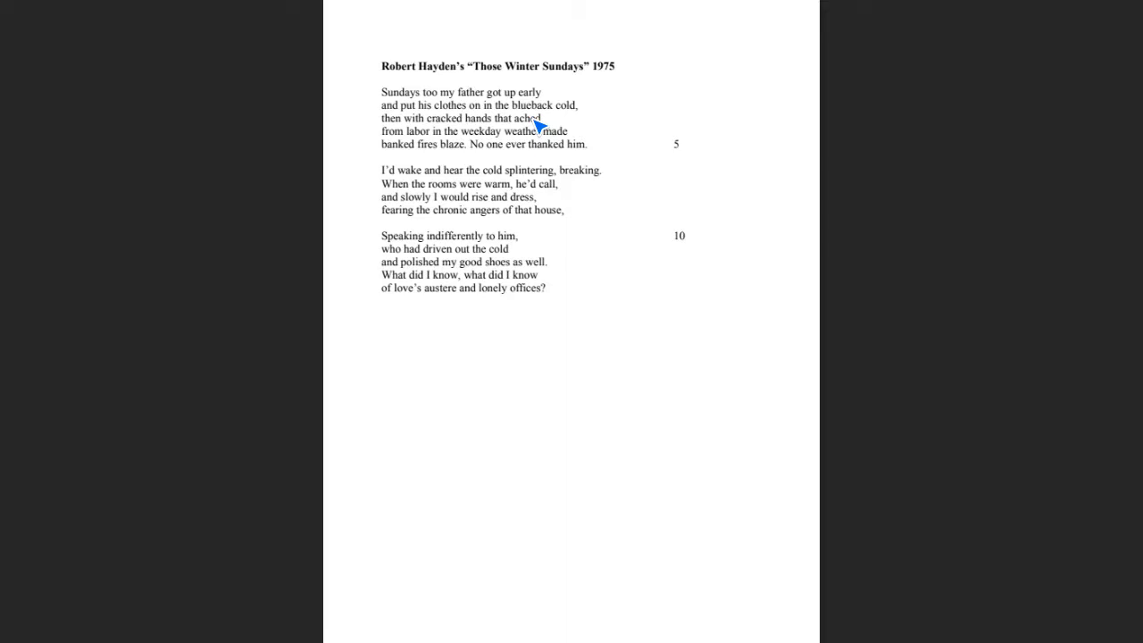
{"action": "mouse_move", "coordinate": [589, 166]}
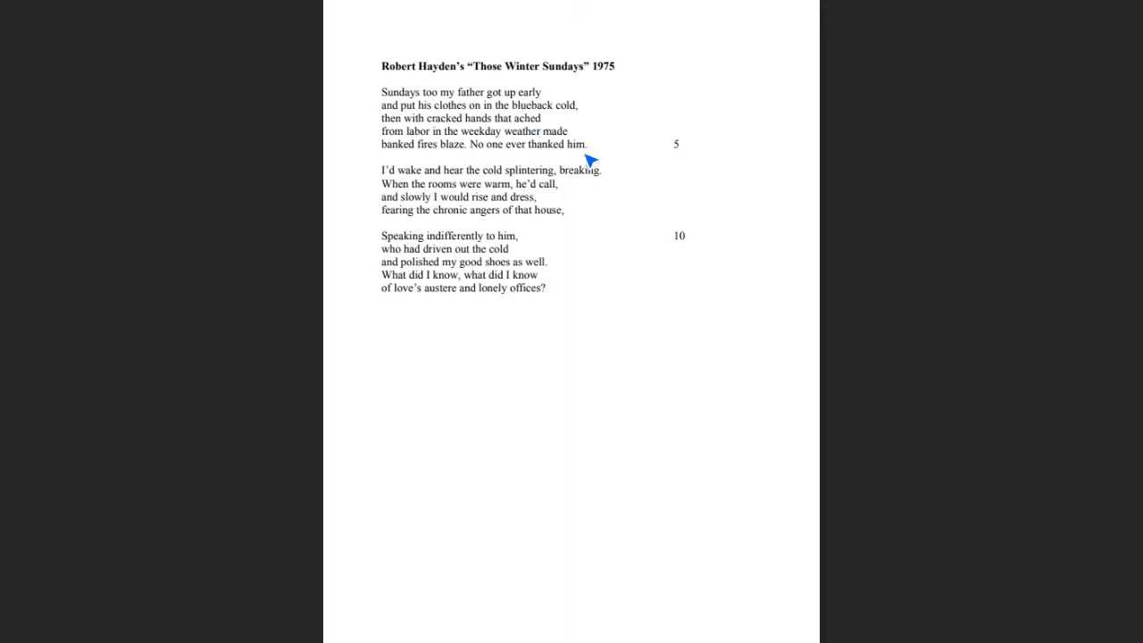
{"action": "mouse_move", "coordinate": [588, 154]}
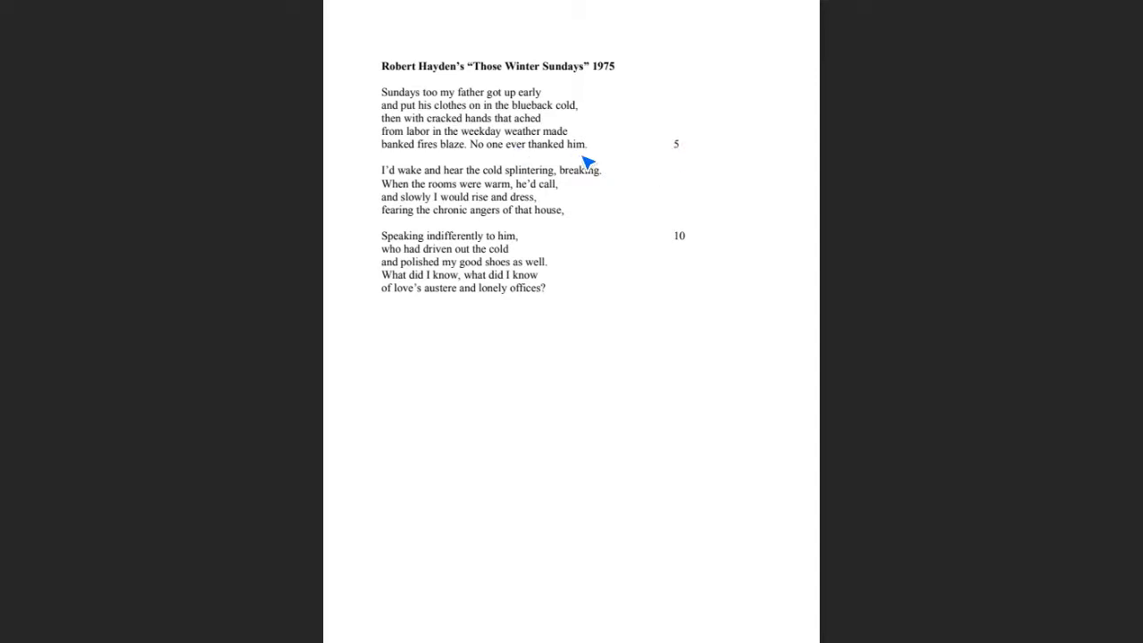
{"action": "mouse_move", "coordinate": [502, 118]}
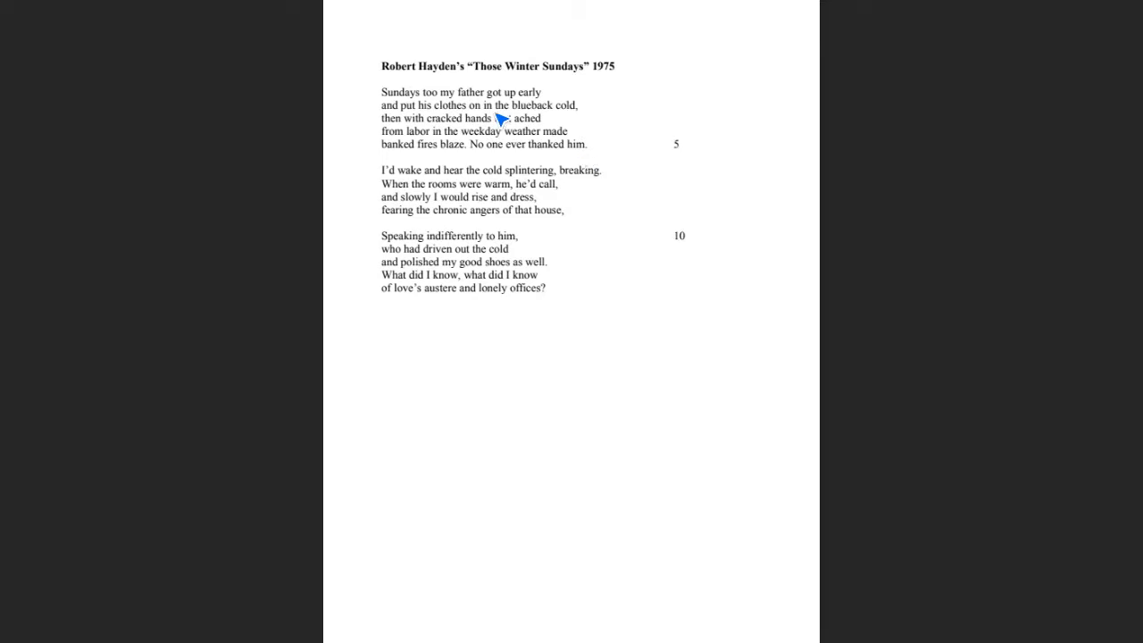
{"action": "mouse_move", "coordinate": [535, 121]}
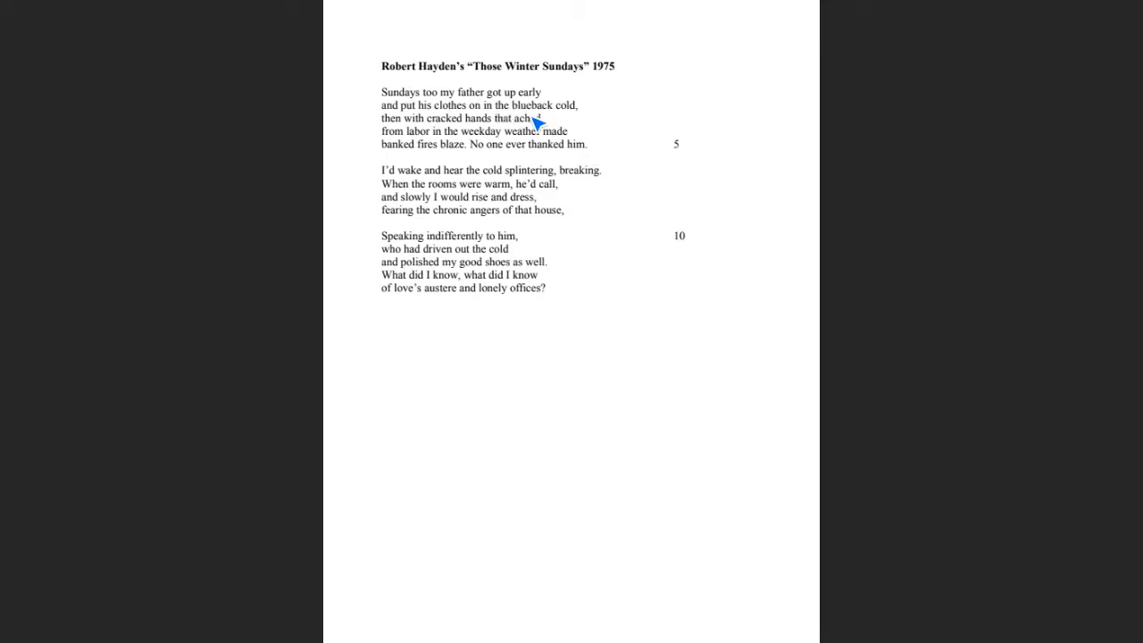
{"action": "mouse_move", "coordinate": [589, 165]}
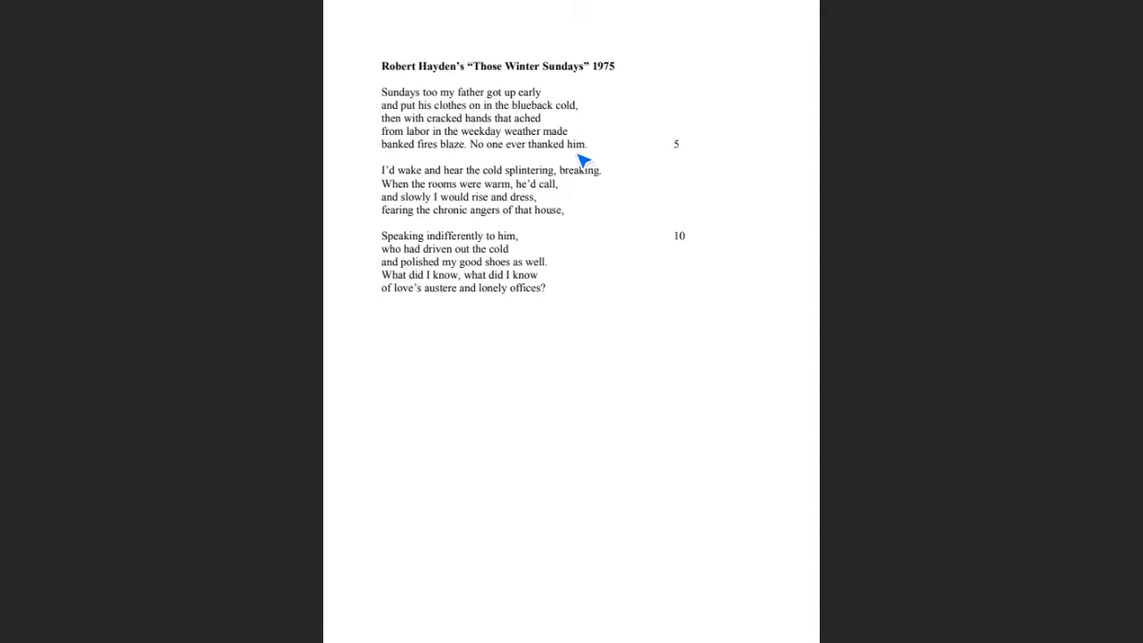
{"action": "mouse_move", "coordinate": [500, 194]}
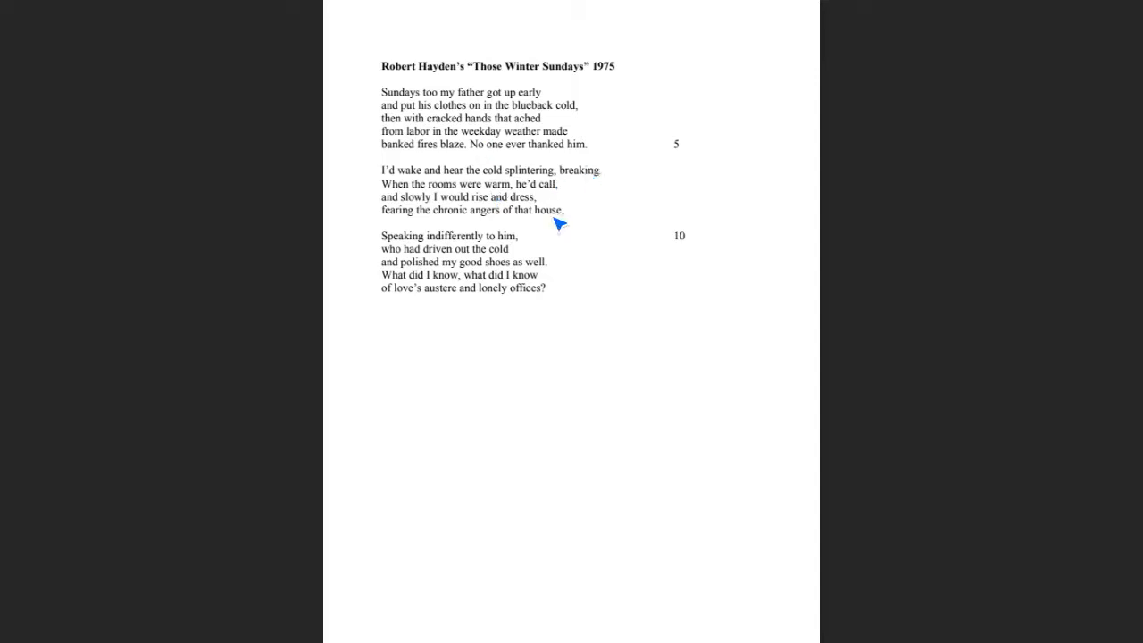
{"action": "mouse_move", "coordinate": [516, 217]}
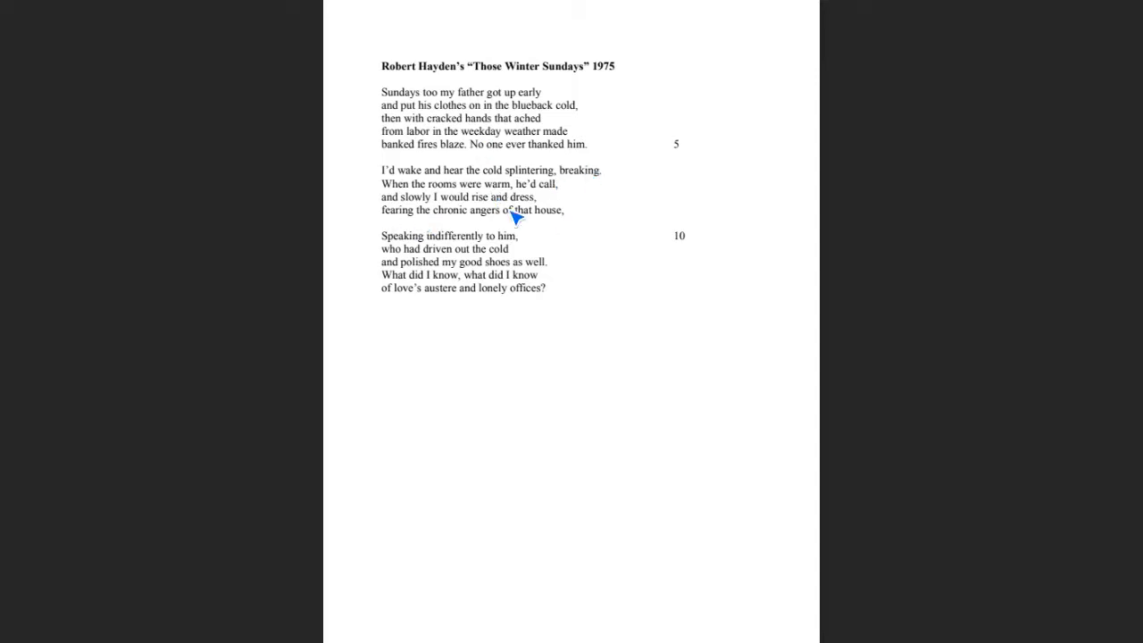
{"action": "mouse_move", "coordinate": [570, 224]}
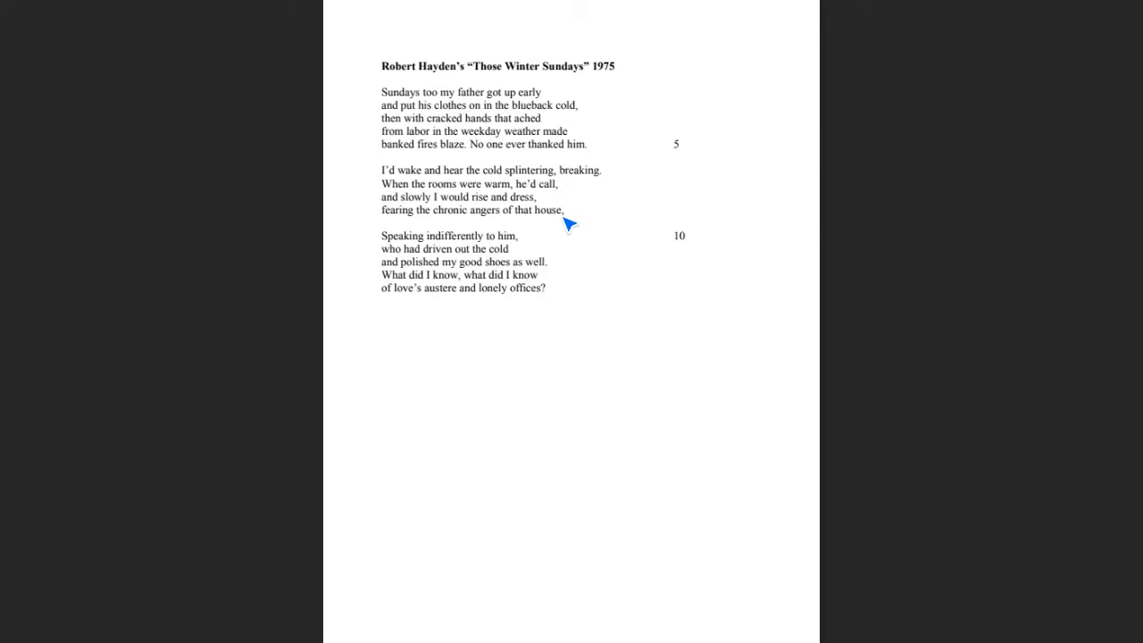
{"action": "mouse_move", "coordinate": [550, 156]}
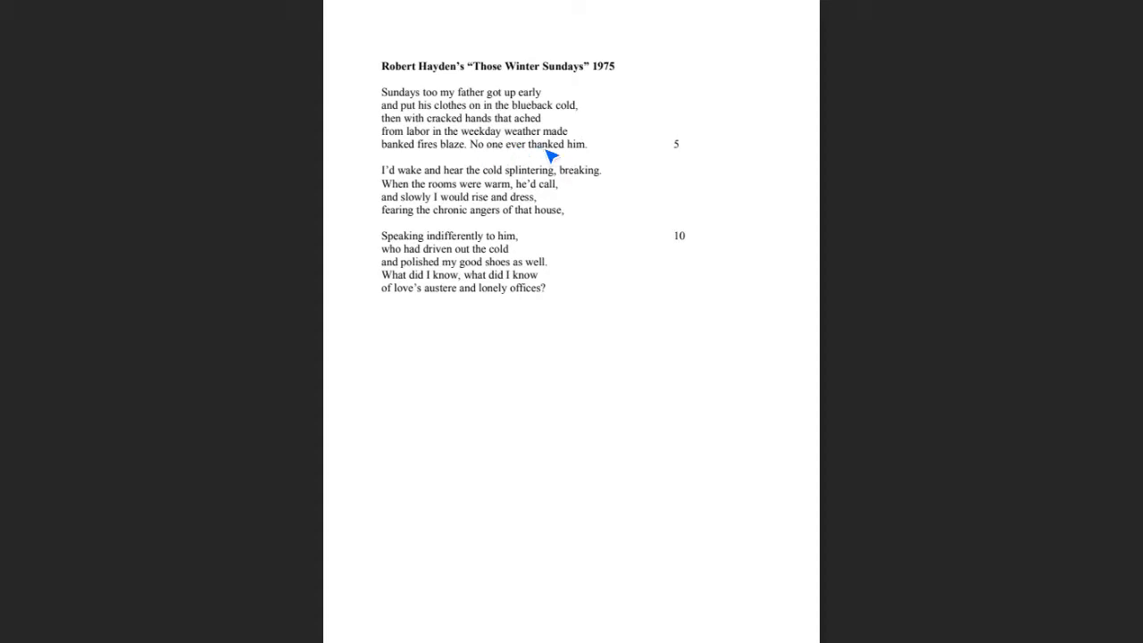
{"action": "mouse_move", "coordinate": [523, 223]}
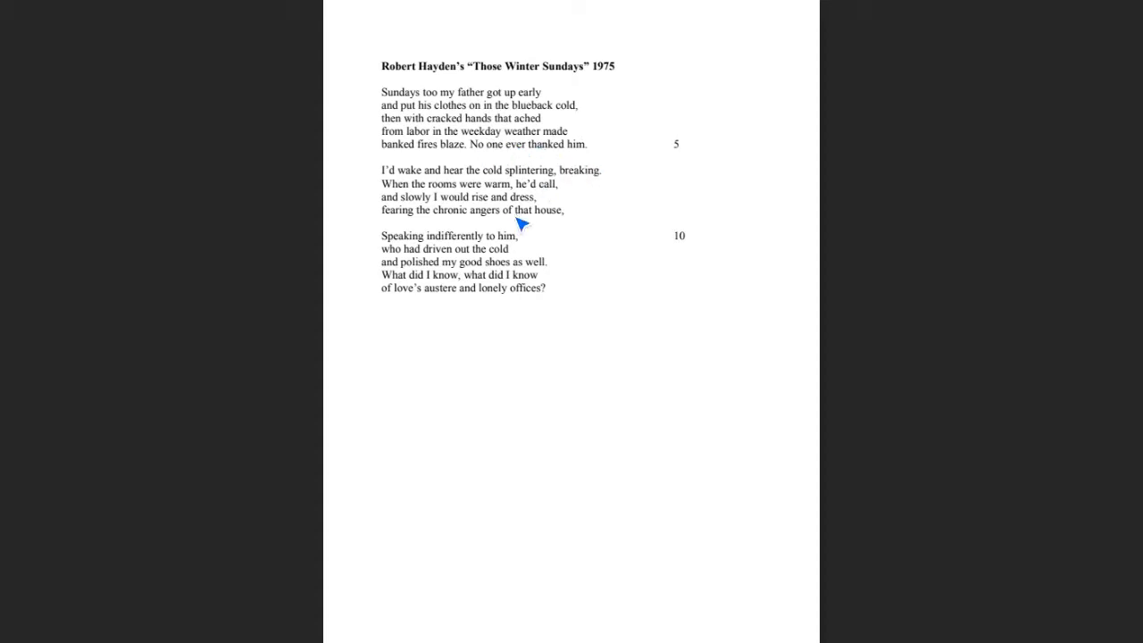
{"action": "mouse_move", "coordinate": [547, 226]}
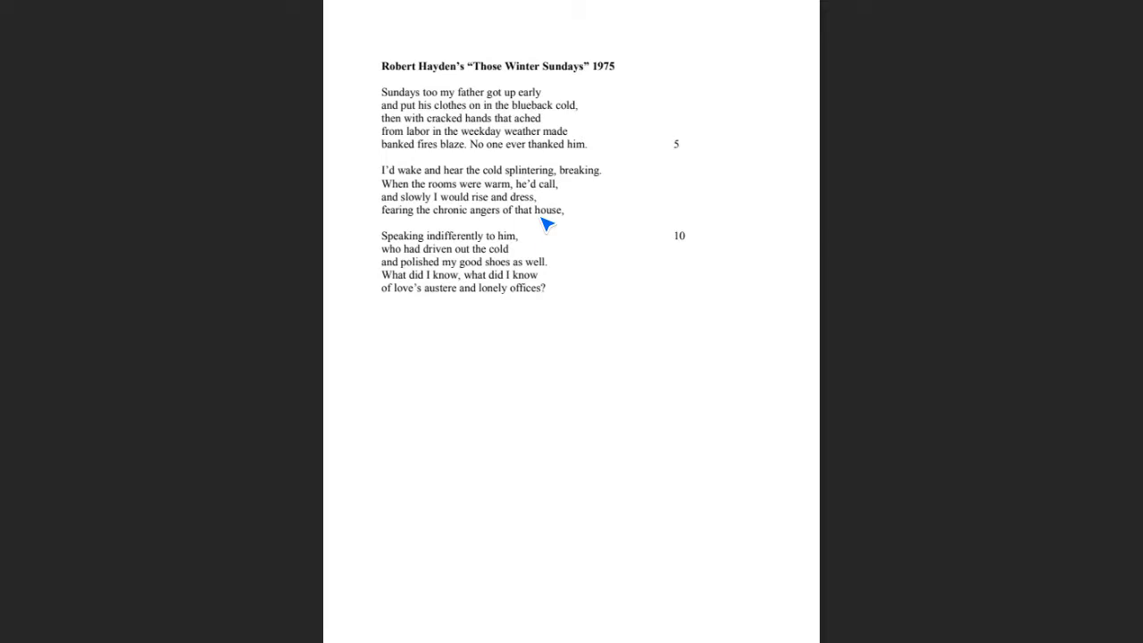
{"action": "mouse_move", "coordinate": [544, 219]}
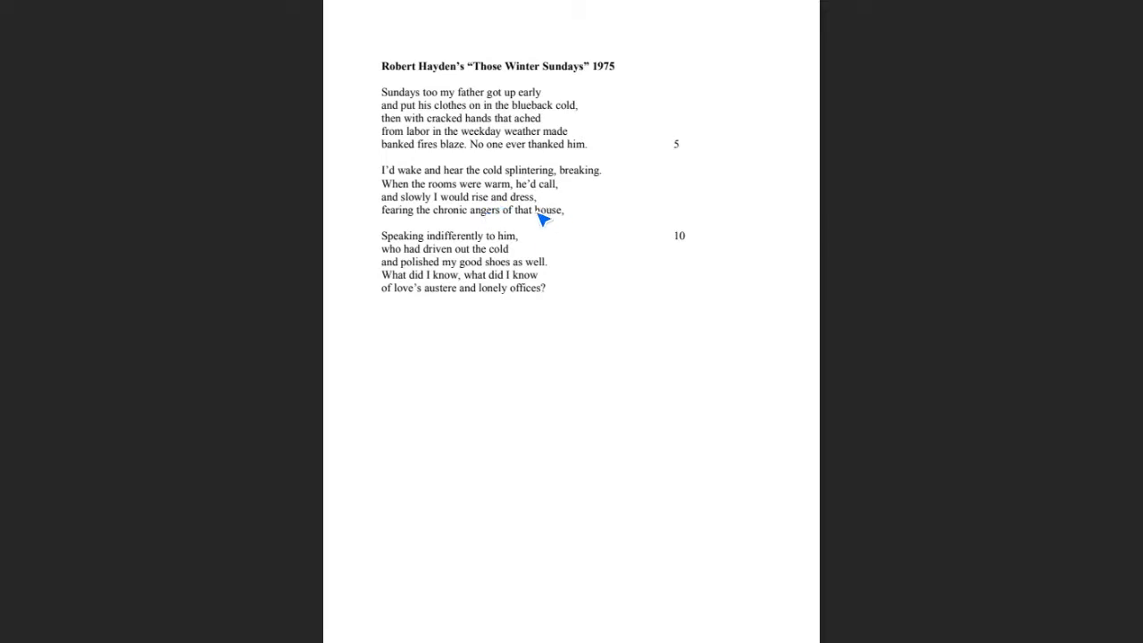
{"action": "mouse_move", "coordinate": [556, 222]}
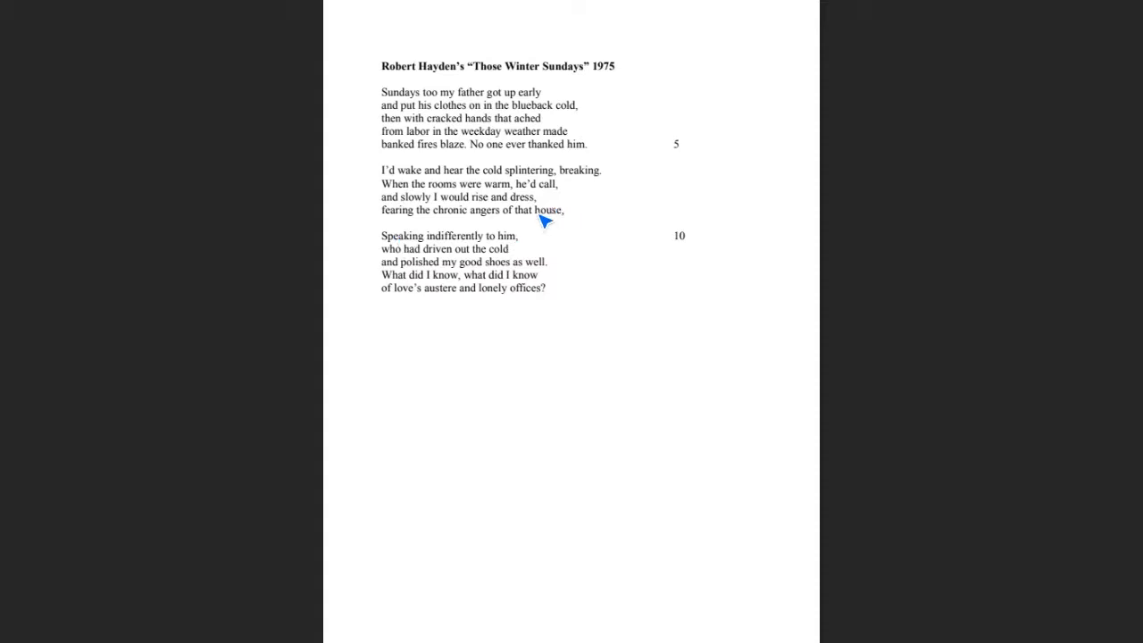
{"action": "mouse_move", "coordinate": [578, 241]}
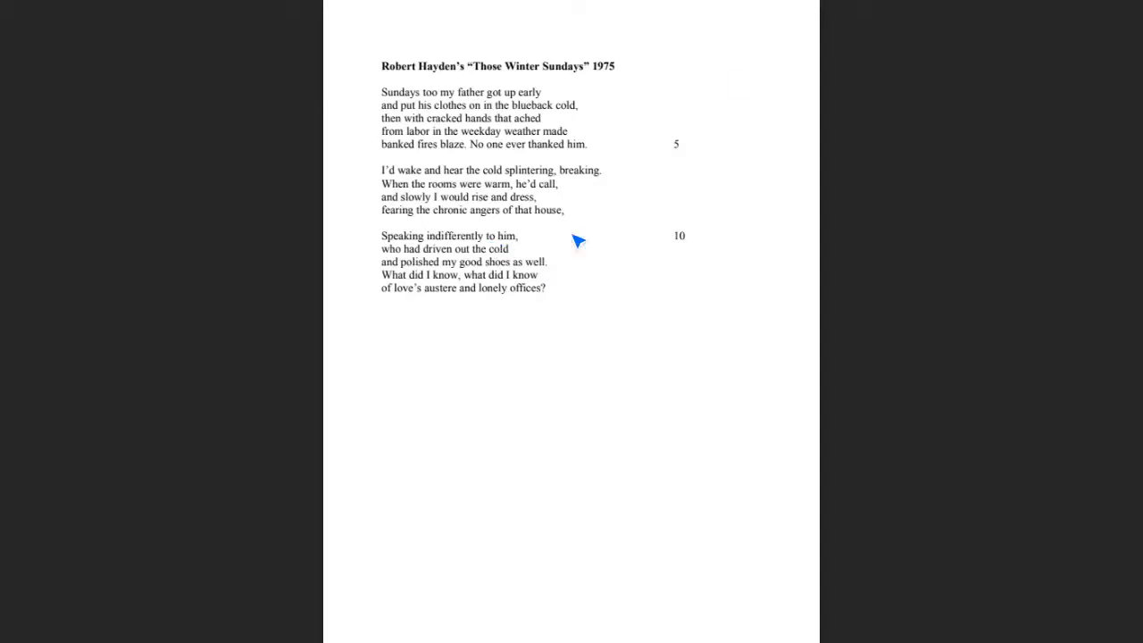
{"action": "mouse_move", "coordinate": [512, 292]}
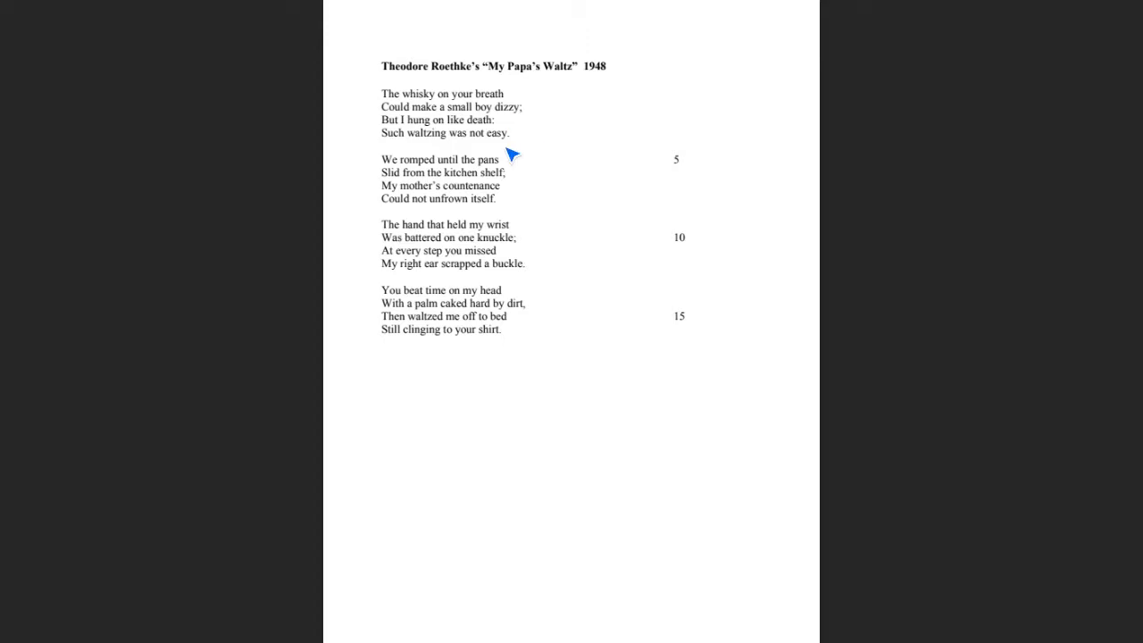
{"action": "mouse_move", "coordinate": [563, 158]}
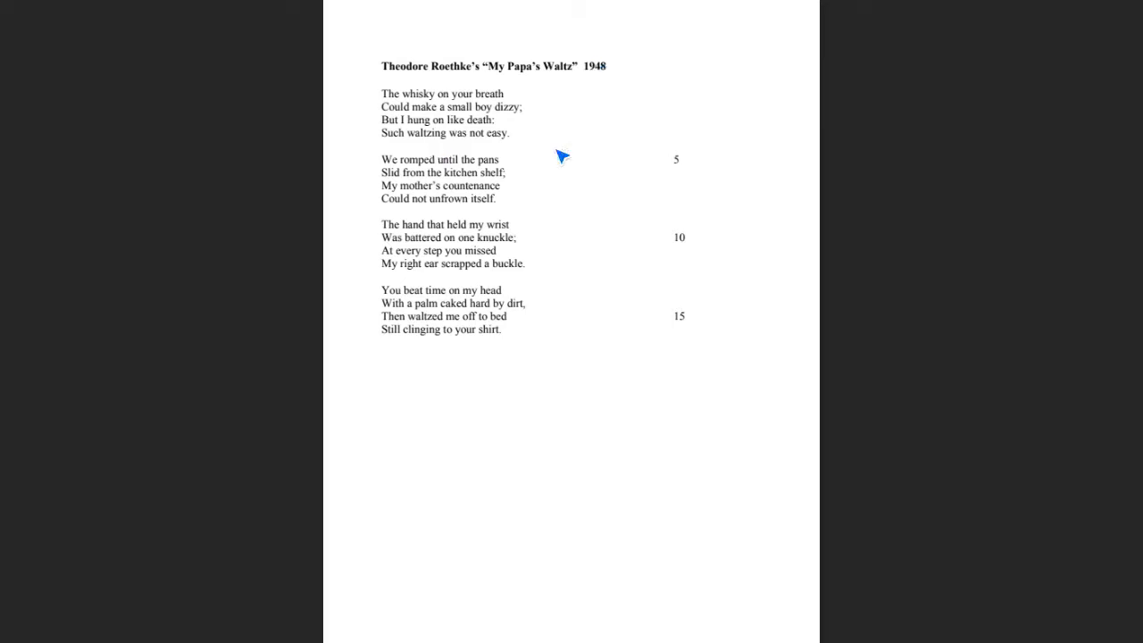
{"action": "mouse_move", "coordinate": [561, 158]}
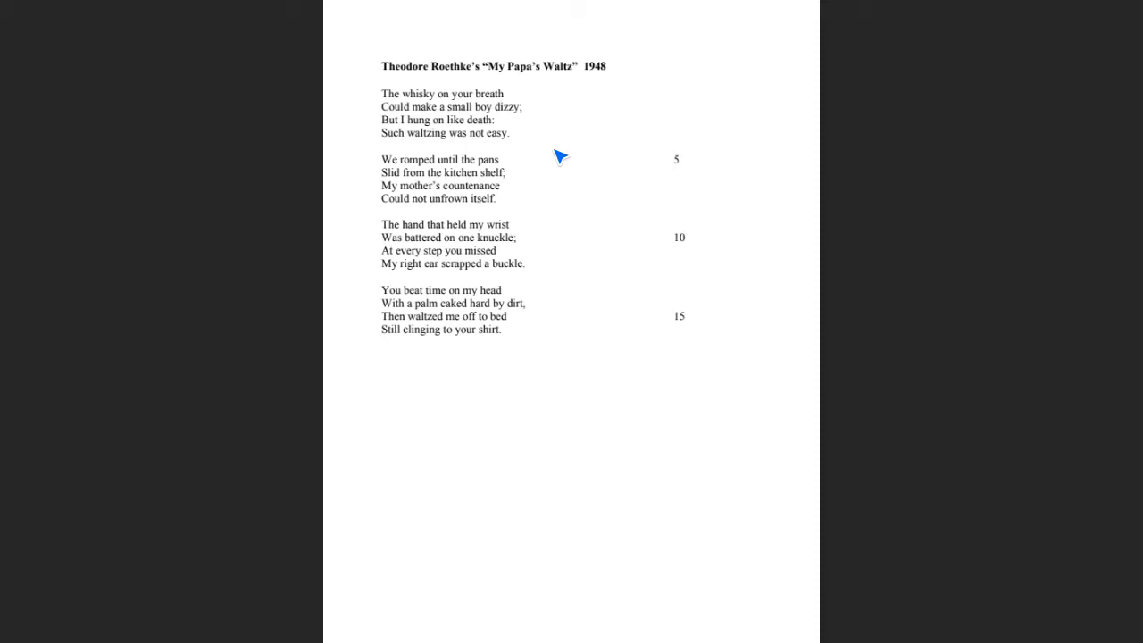
{"action": "mouse_move", "coordinate": [571, 176]}
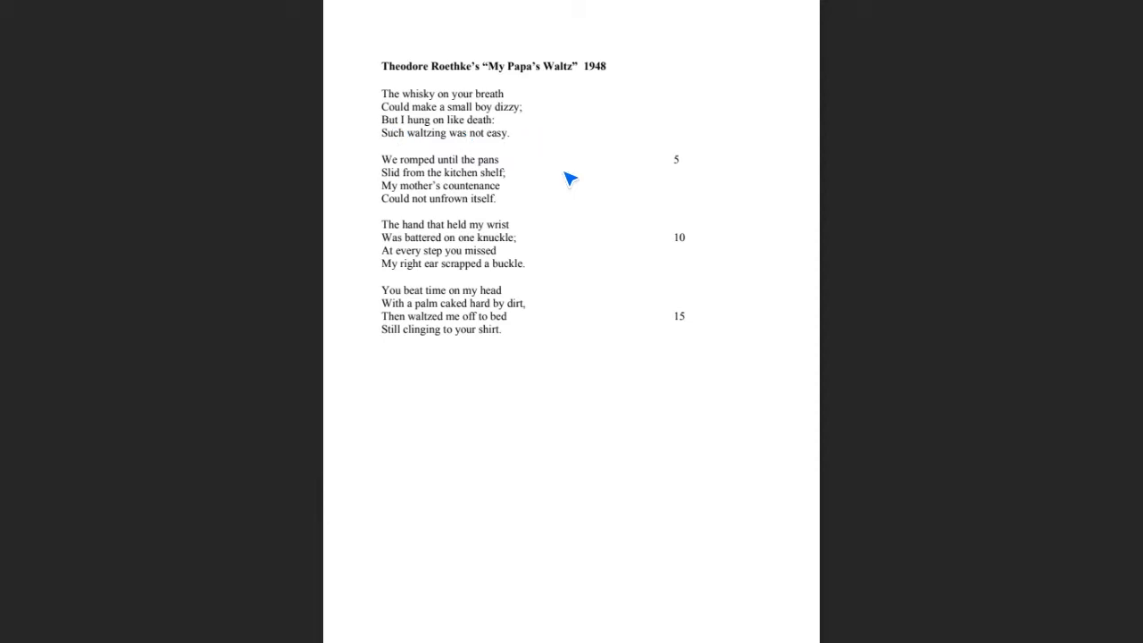